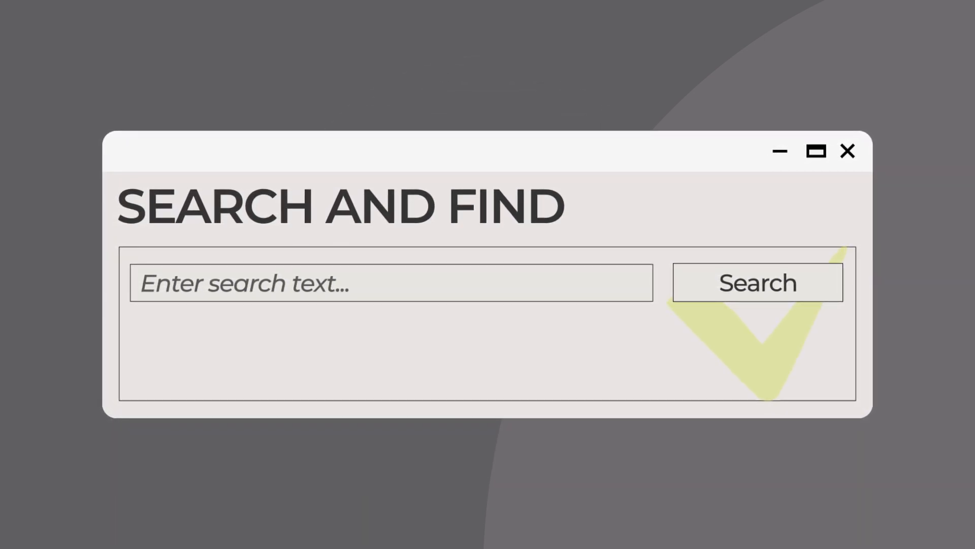
text(Sea)
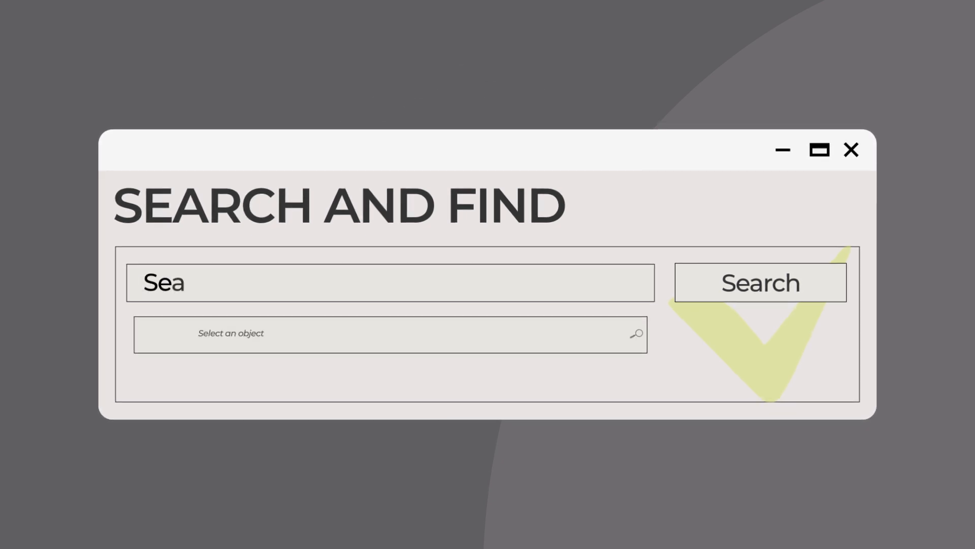